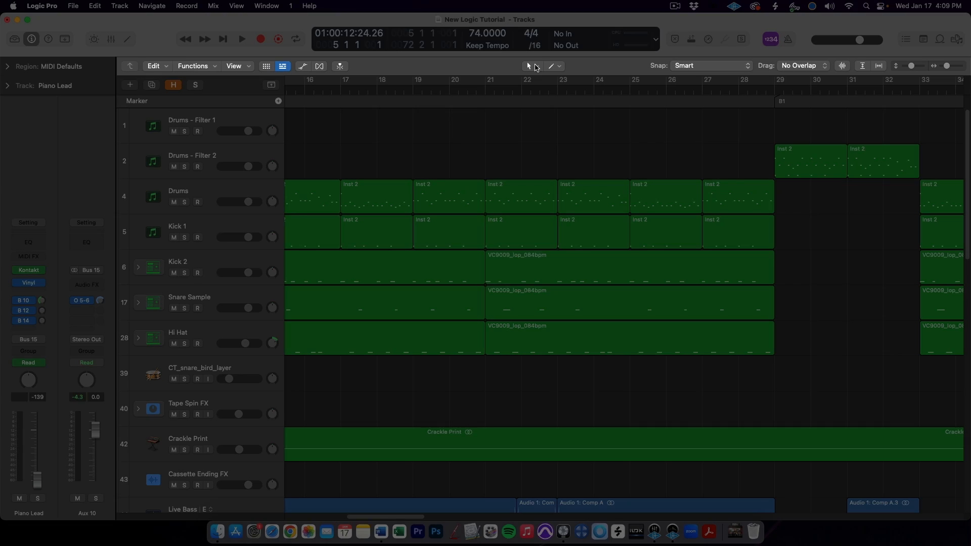
- Set the Marquee Tool as the Command-click secondary tool in the Tracks area
click(527, 66)
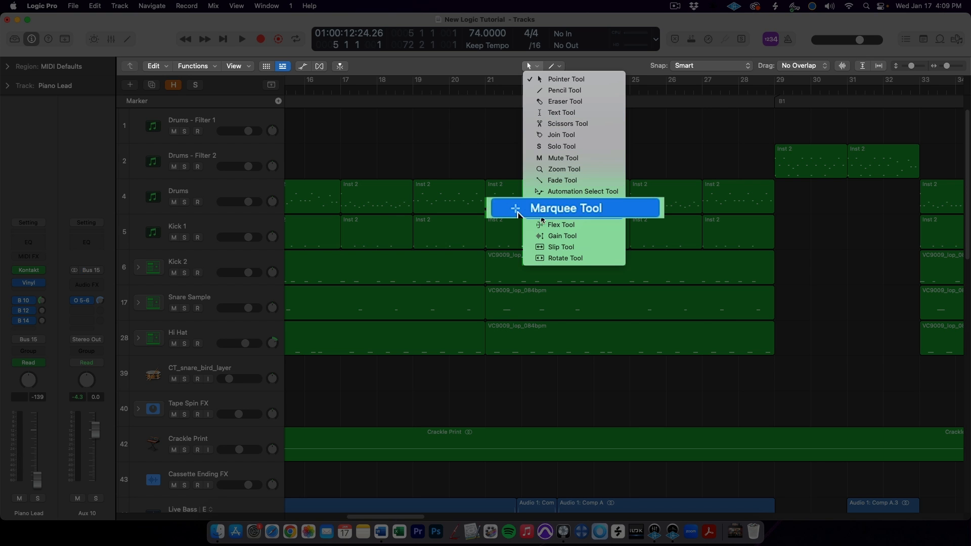
mouse_move(599, 210)
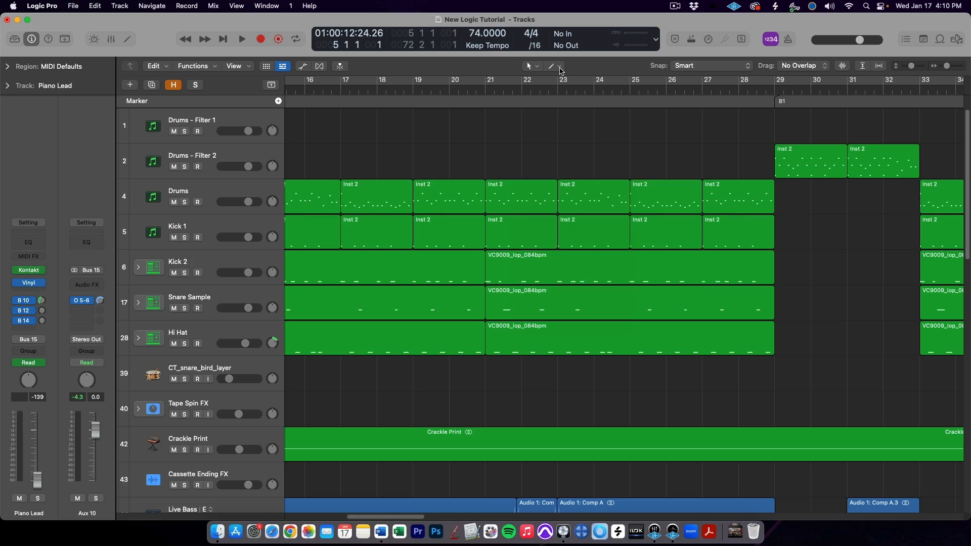
click(558, 66)
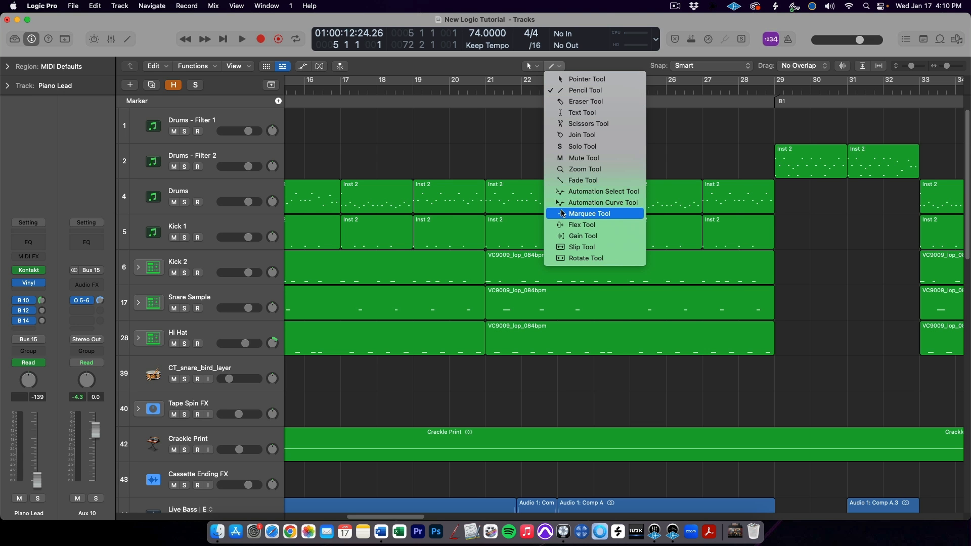
mouse_move(614, 216)
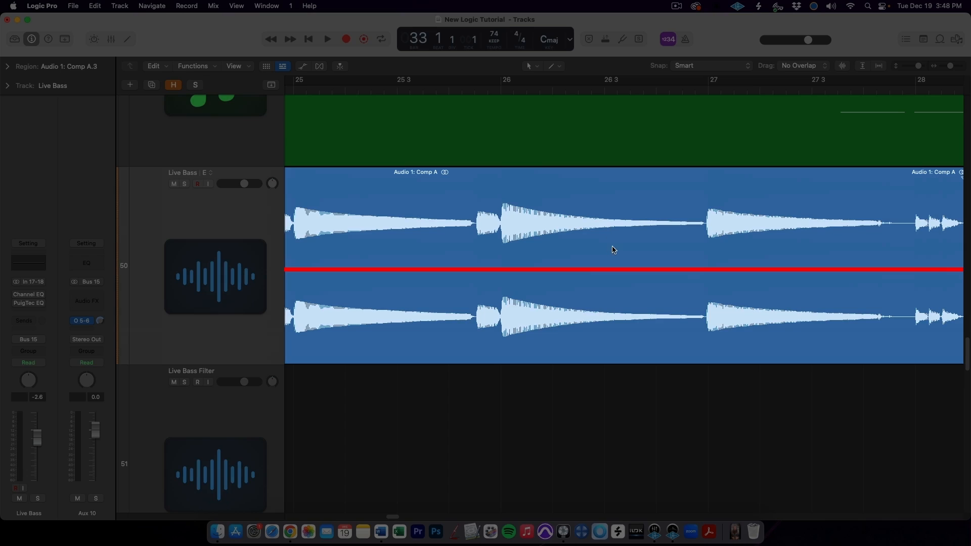
mouse_move(607, 244)
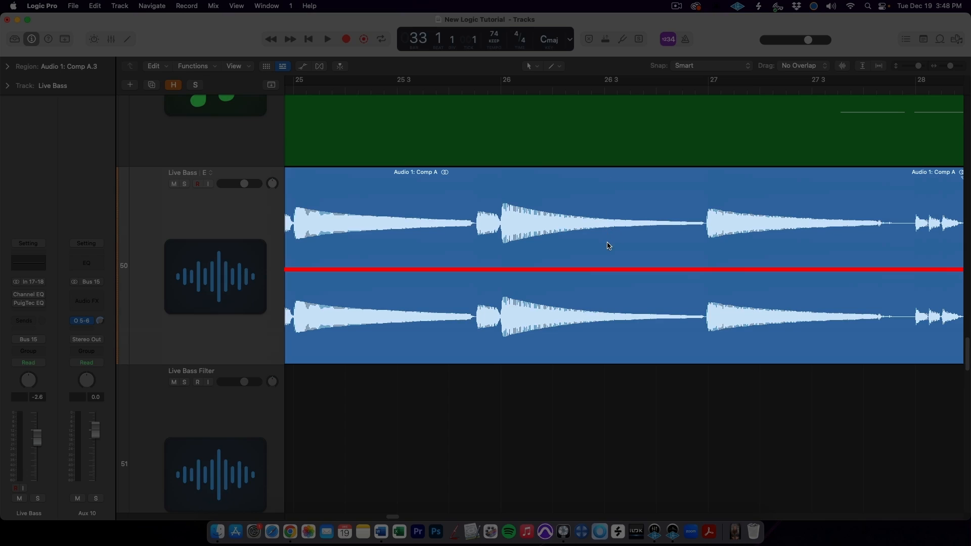
mouse_move(602, 330)
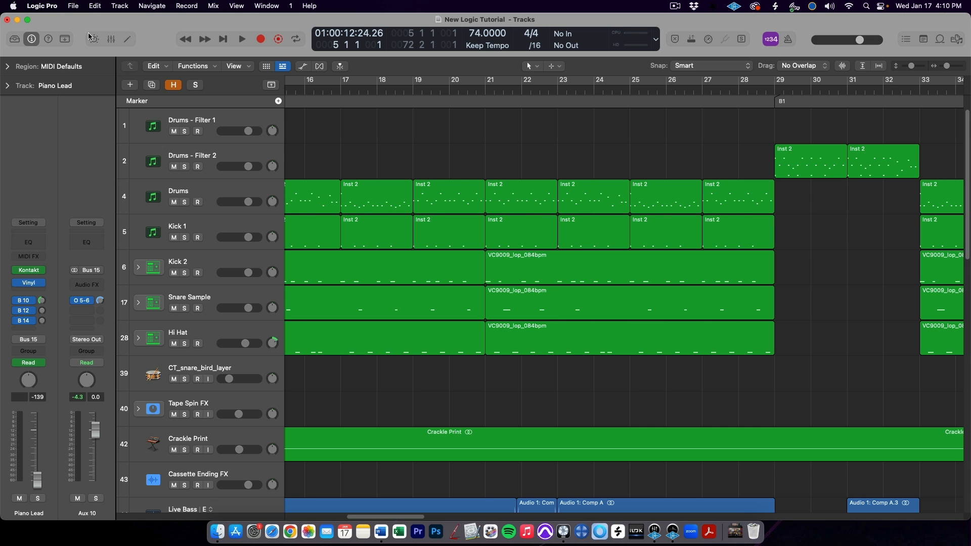
- Show the Project Handling tab of Logic Pro's General settings
click(41, 5)
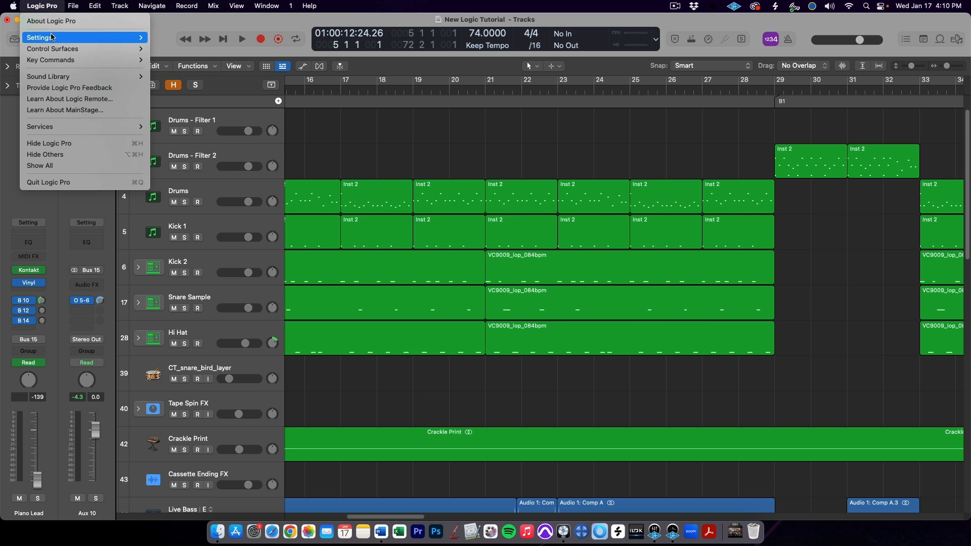
click(39, 36)
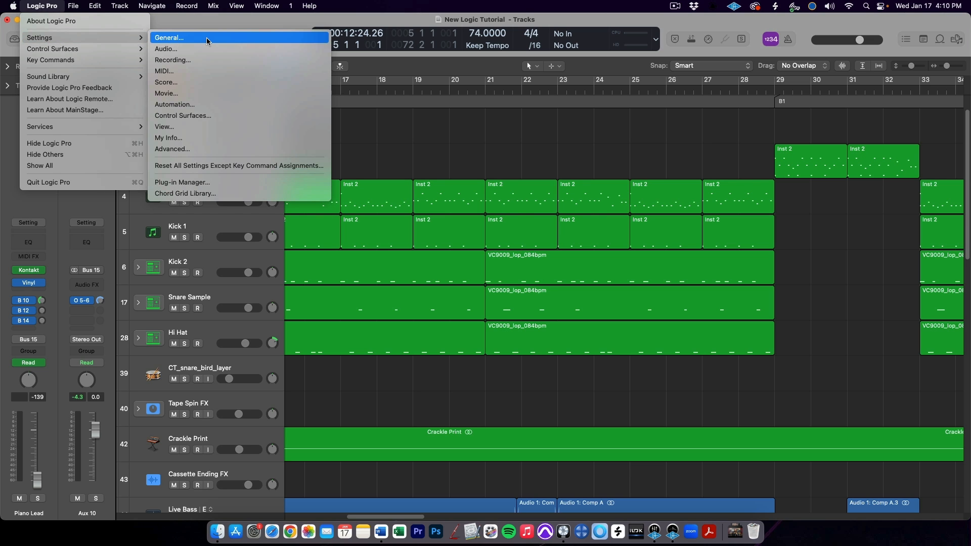
click(169, 37)
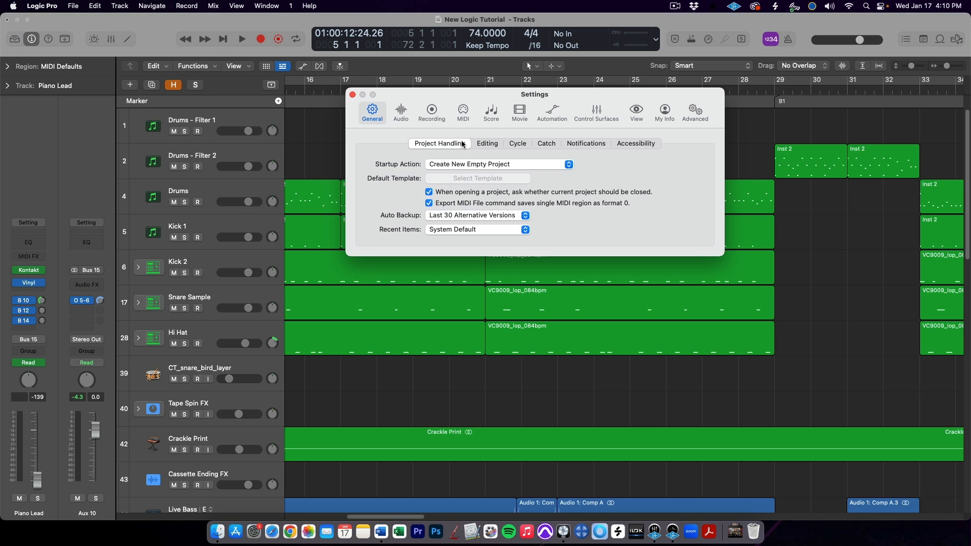
click(486, 143)
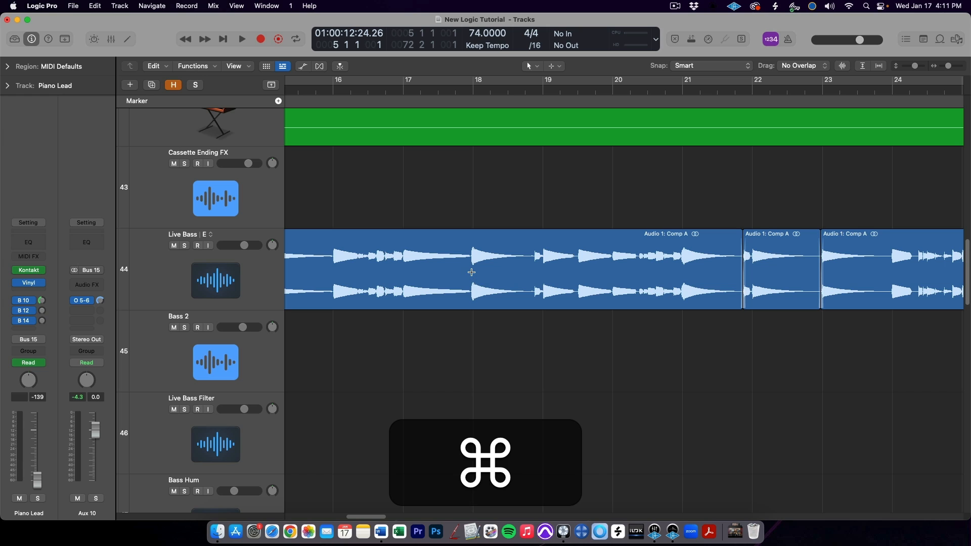
- Marquee-select a middle stretch of the Live Bass audio region
drag(473, 271, 591, 270)
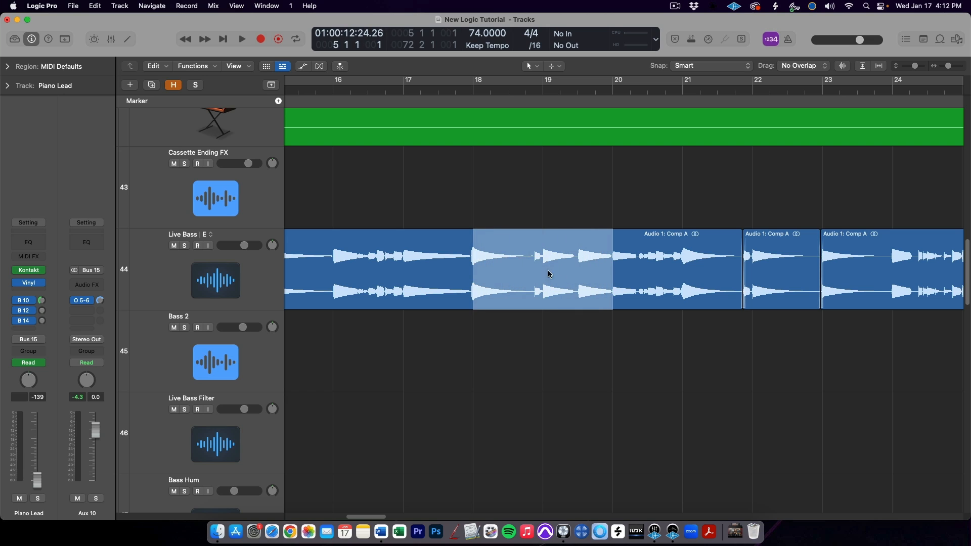
mouse_move(543, 272)
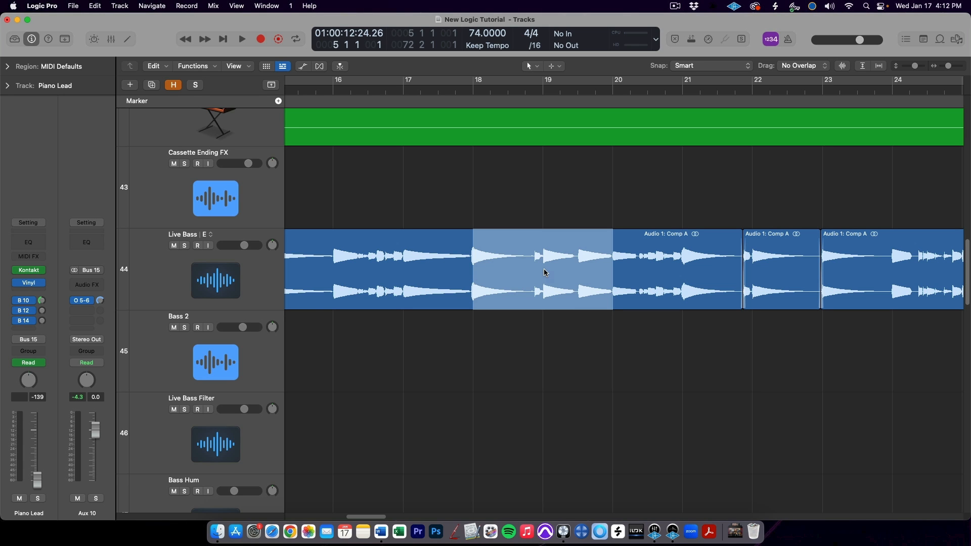
- Cut the marquee selection into its own region, isolating Kick 2's bars 23–25 piece
click(541, 269)
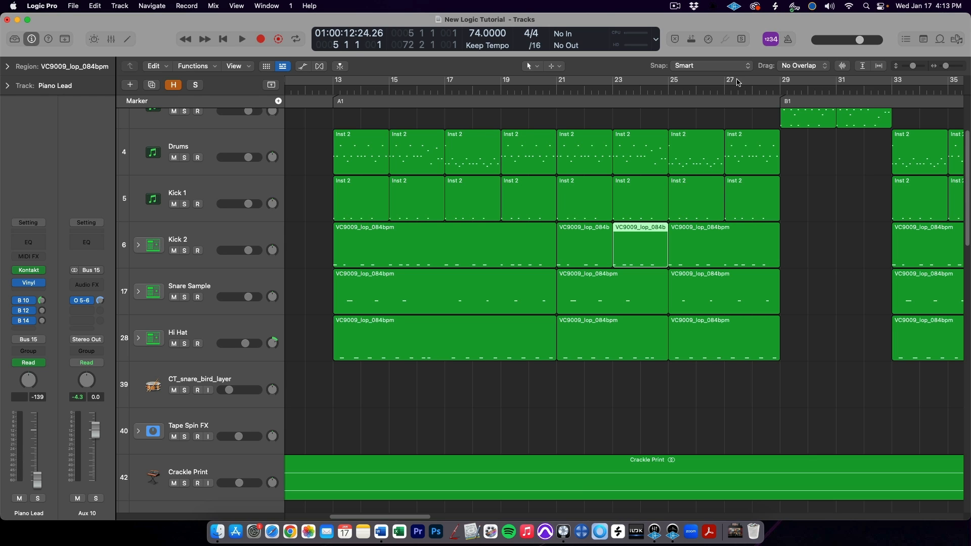
- Change the Snap mode from Smart to Bar
click(699, 65)
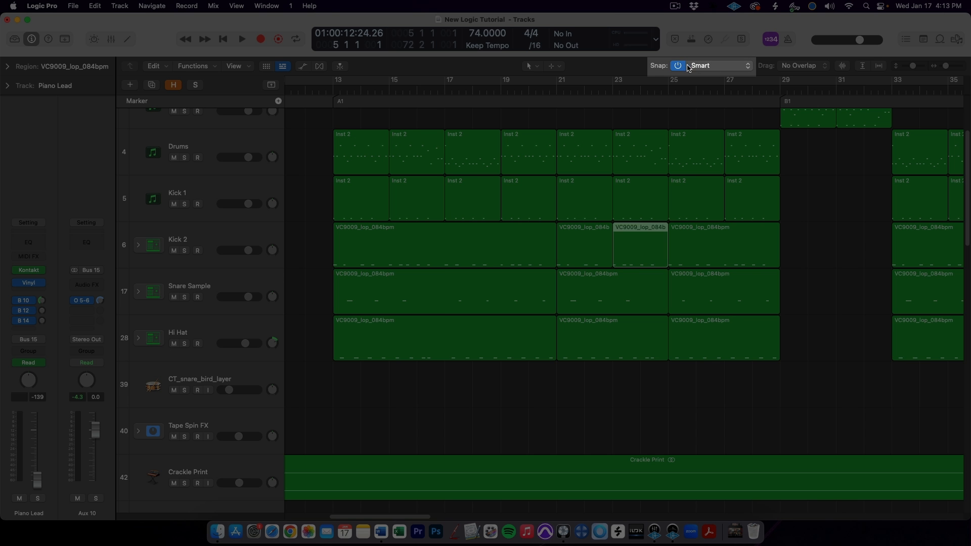
click(712, 65)
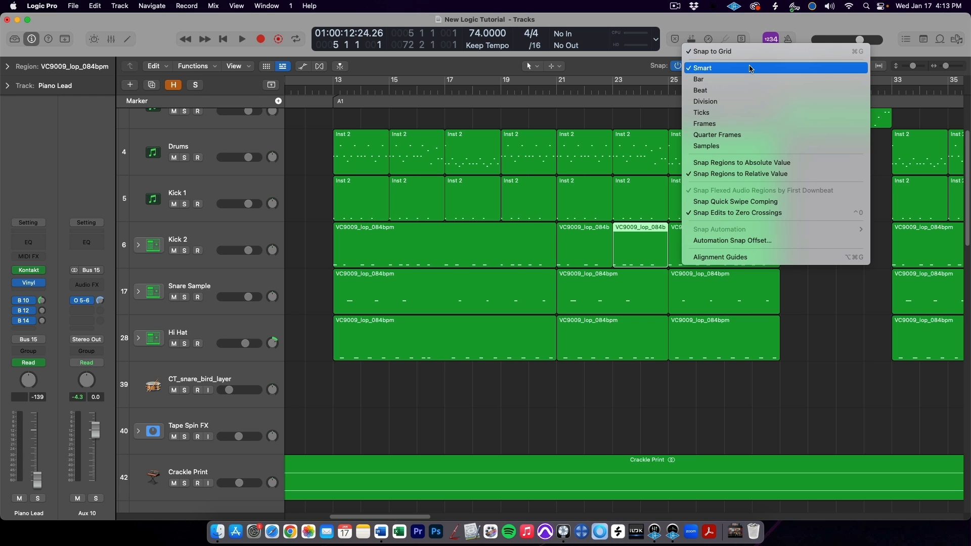
mouse_move(747, 79)
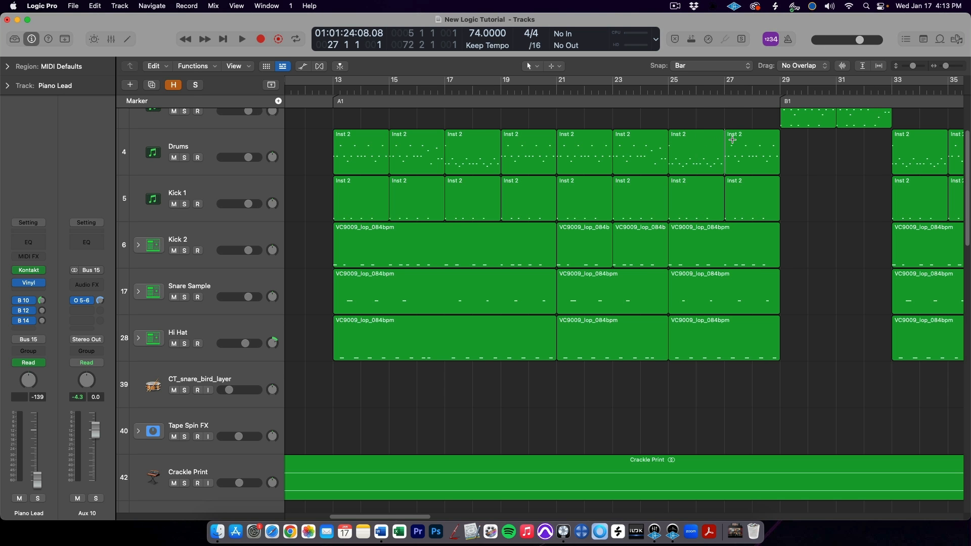
click(752, 152)
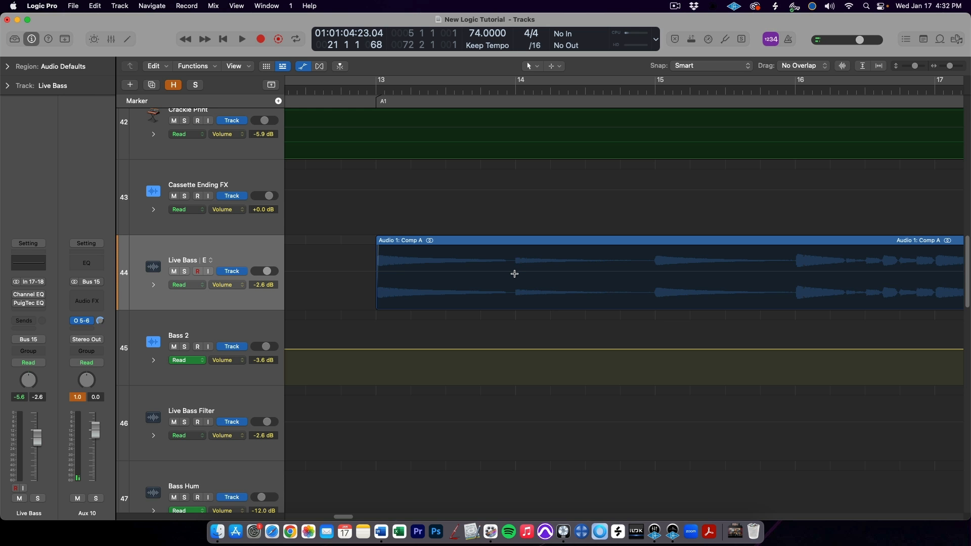
- Select bars 14–15 on Live Bass and raise their volume automation to +5.4 dB
drag(515, 274, 618, 278)
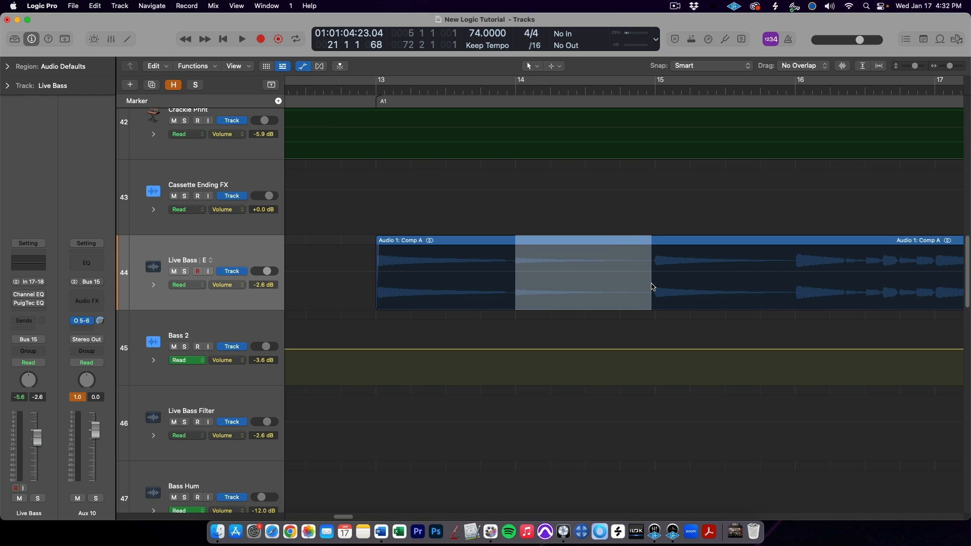
mouse_move(582, 275)
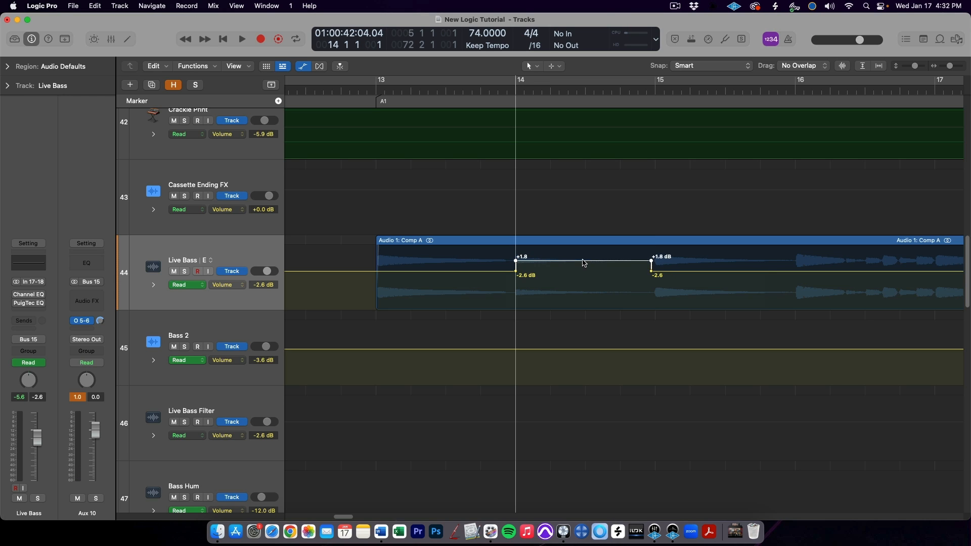
drag(581, 261, 582, 251)
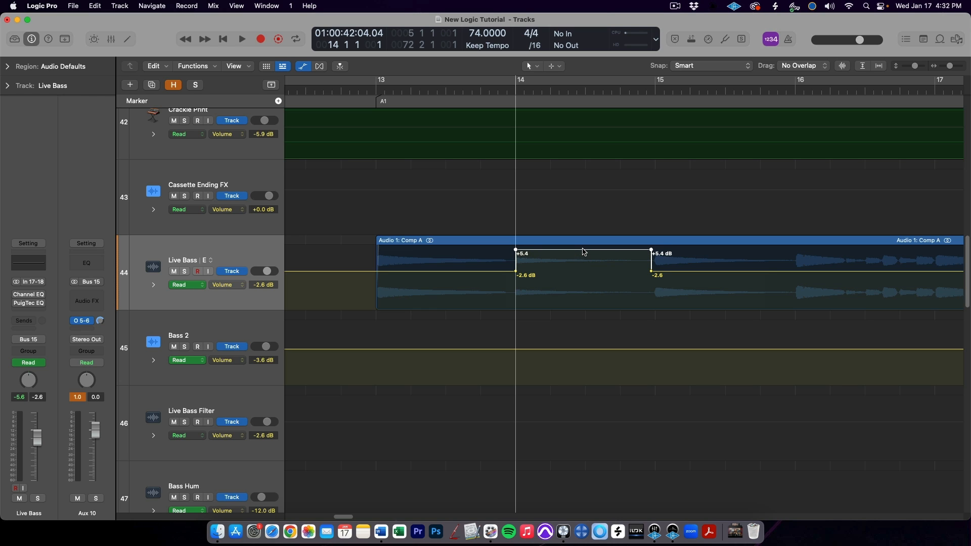
drag(582, 253, 582, 250)
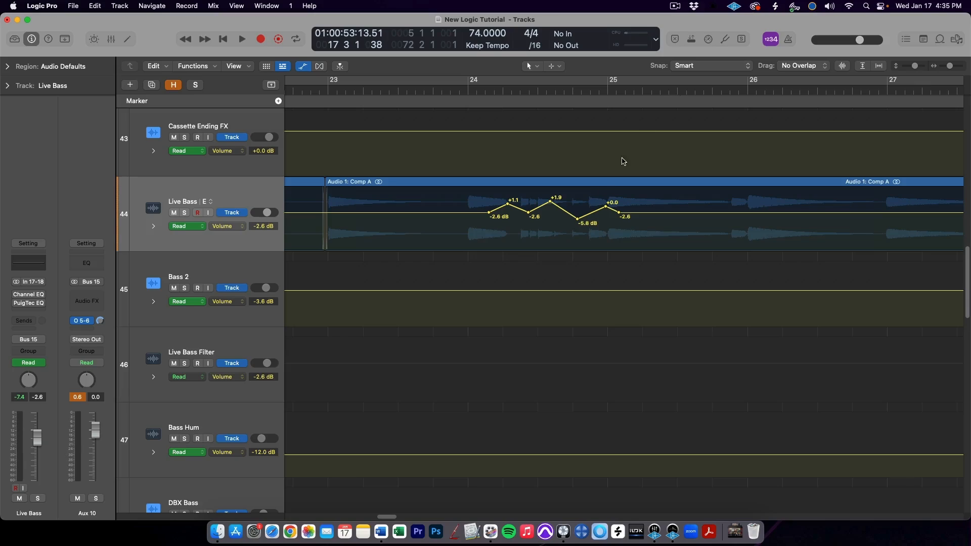
mouse_move(472, 225)
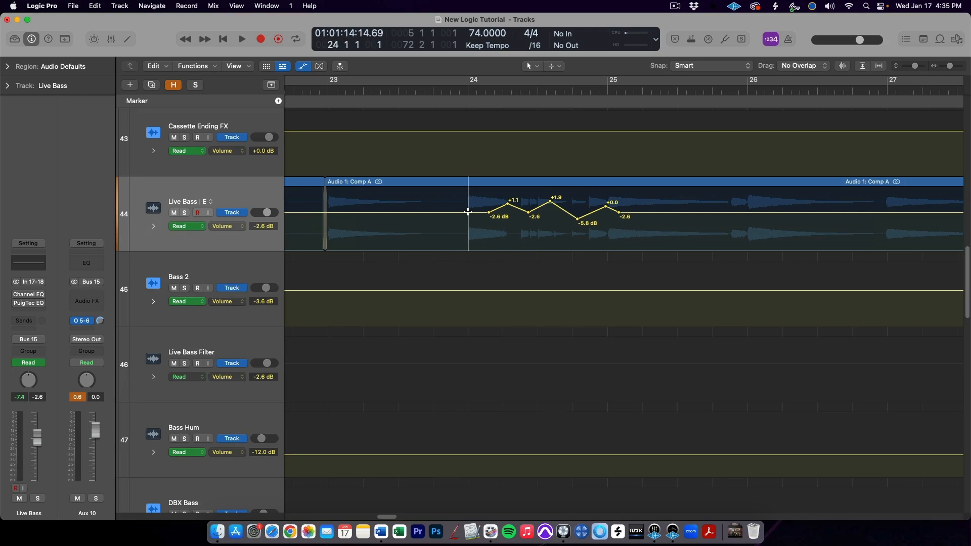
- Marquee-select the Hi Hat track from just before bar 25 to partway through it
drag(467, 220, 606, 220)
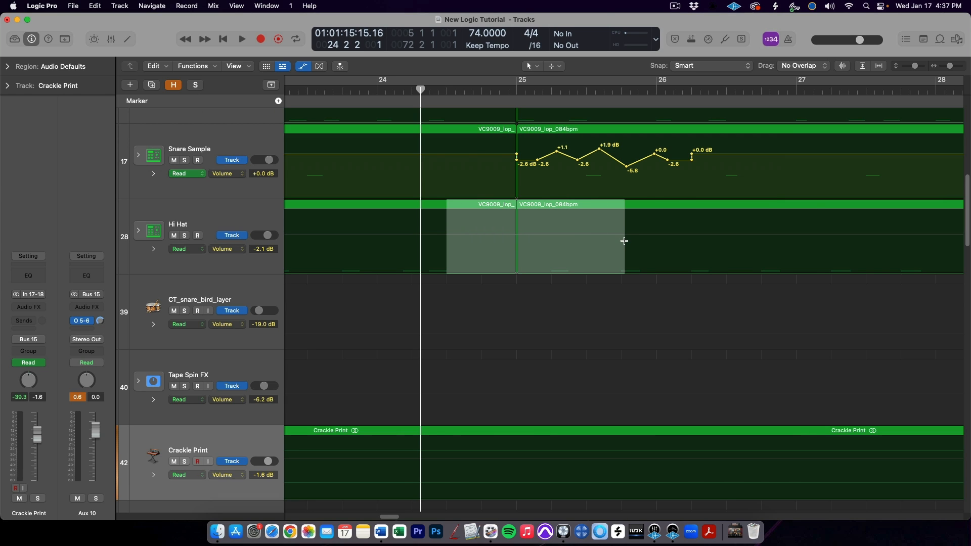
click(226, 248)
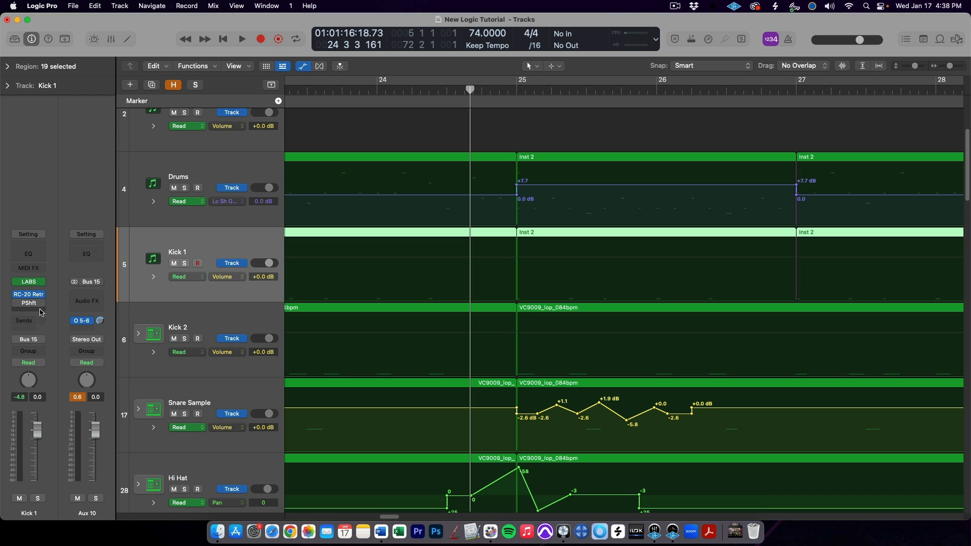
- Insert a stereo Channel EQ in an empty Audio FX slot on Kick 1
click(28, 311)
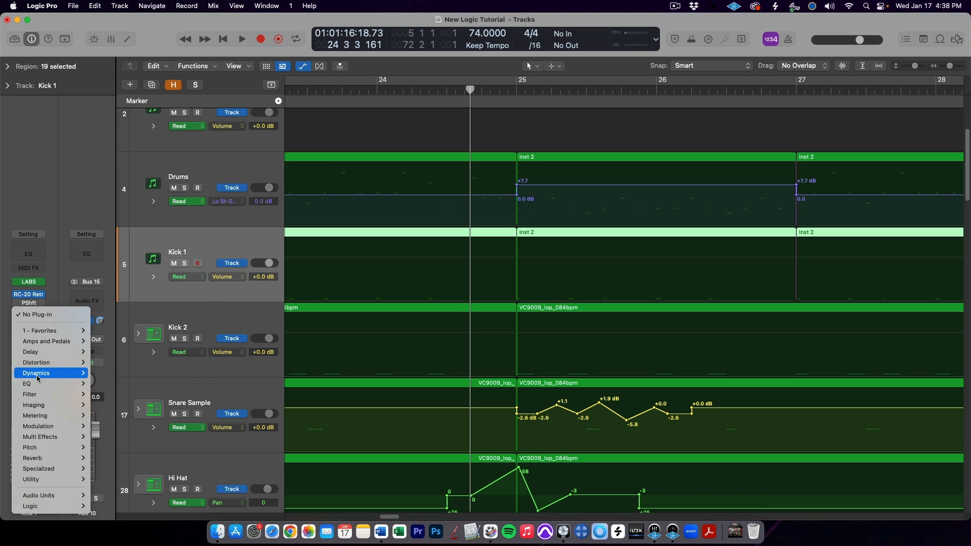
mouse_move(27, 383)
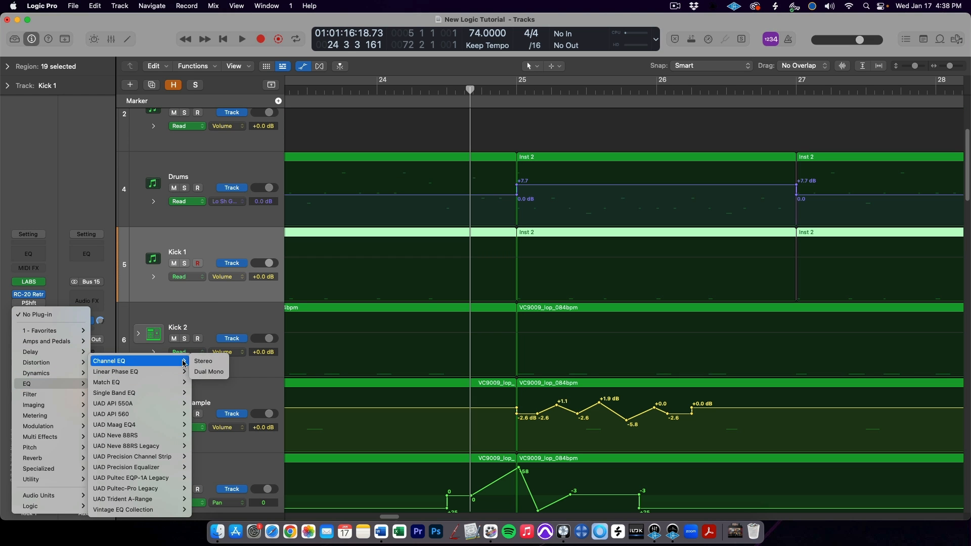
click(203, 361)
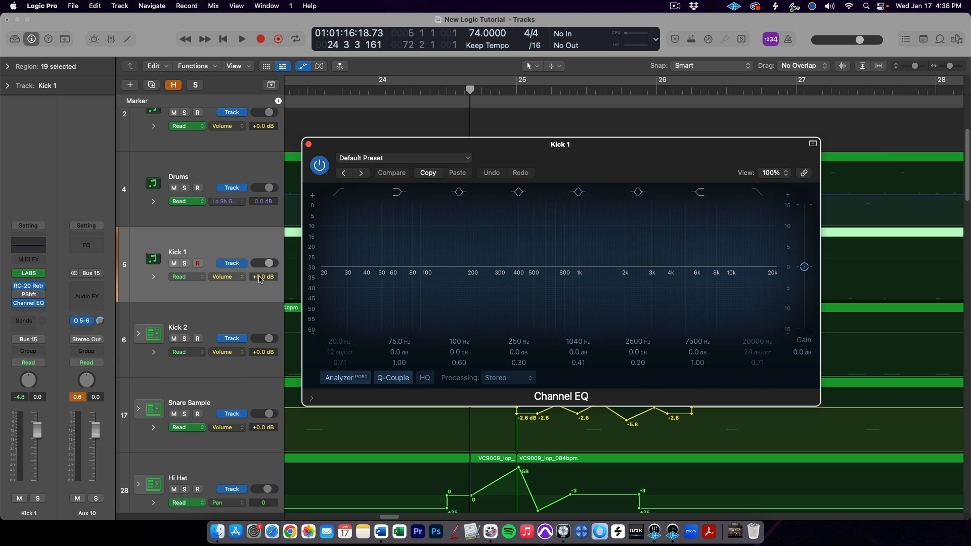
click(308, 143)
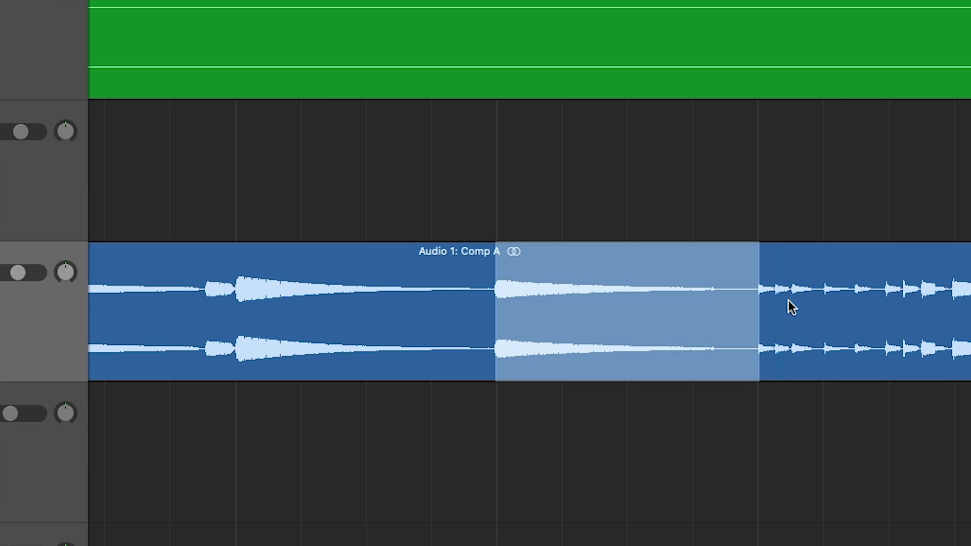
mouse_move(688, 278)
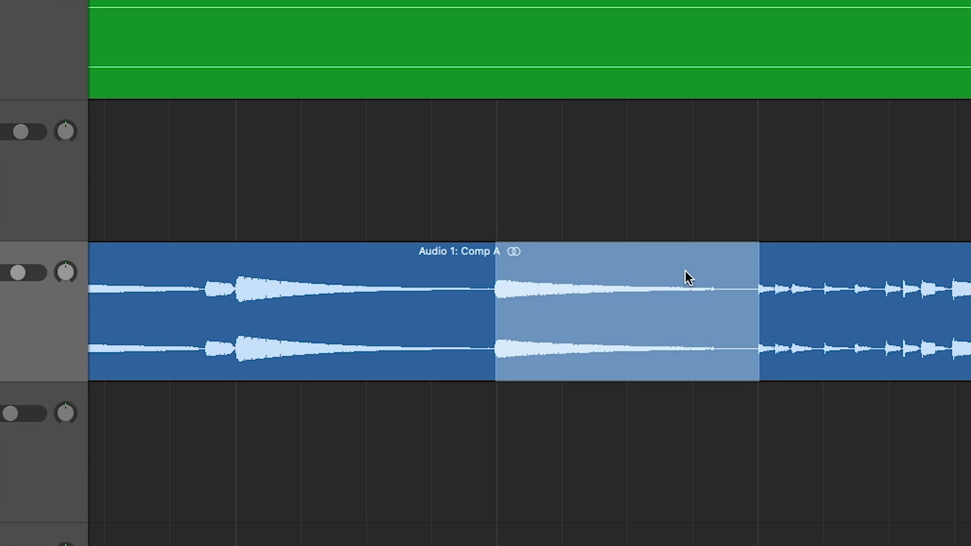
- Split Comp A at the marked transients to slice out the decaying note
click(623, 303)
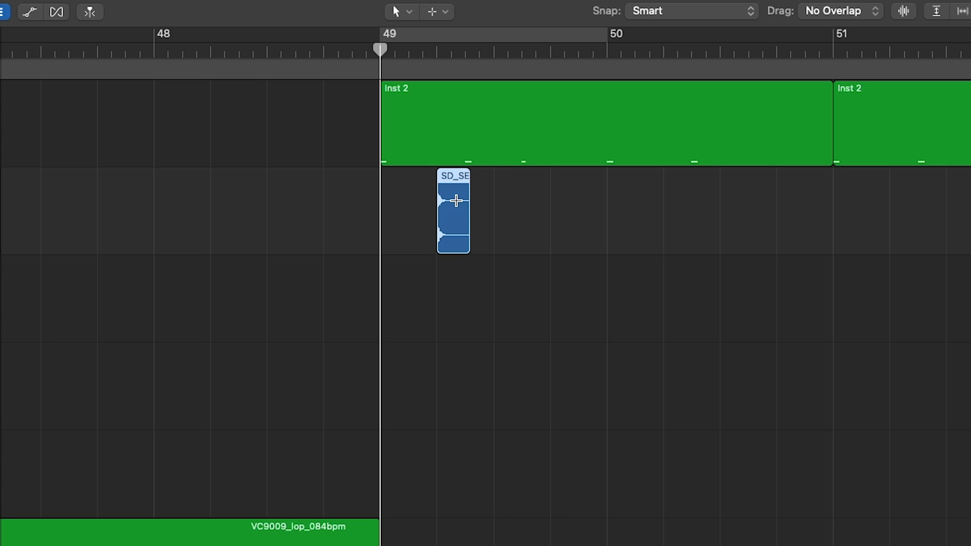
- Play the bar 49 snare, select it with the gap after, and repeat it
drag(454, 210, 486, 211)
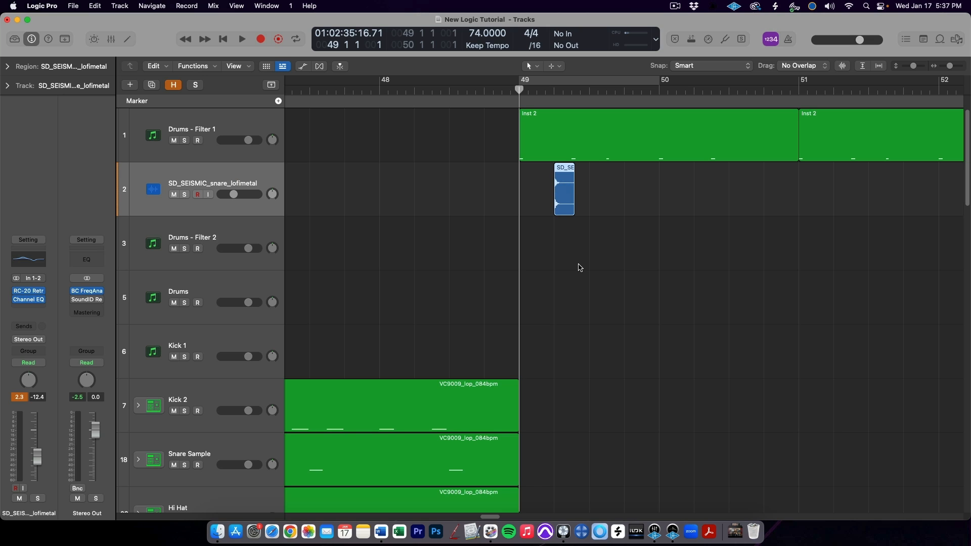
click(241, 39)
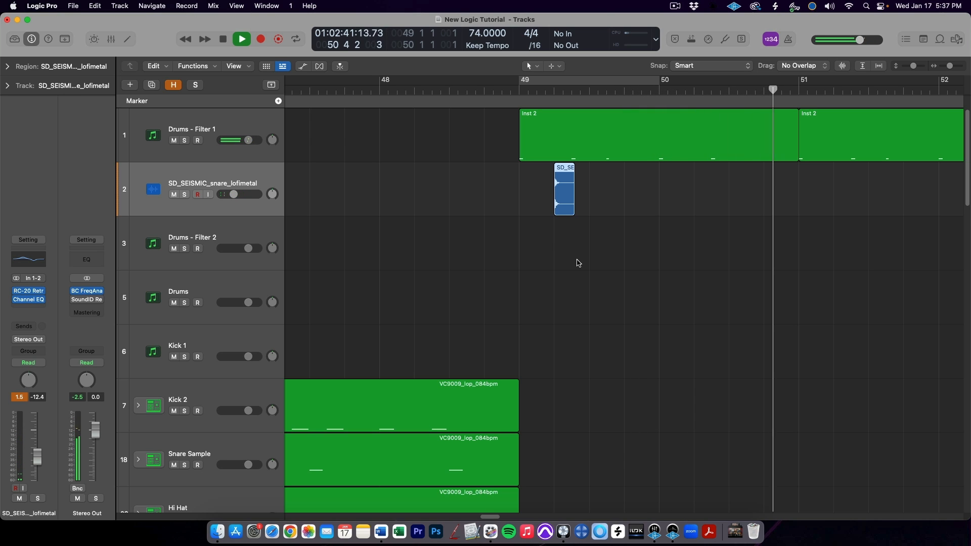
click(240, 38)
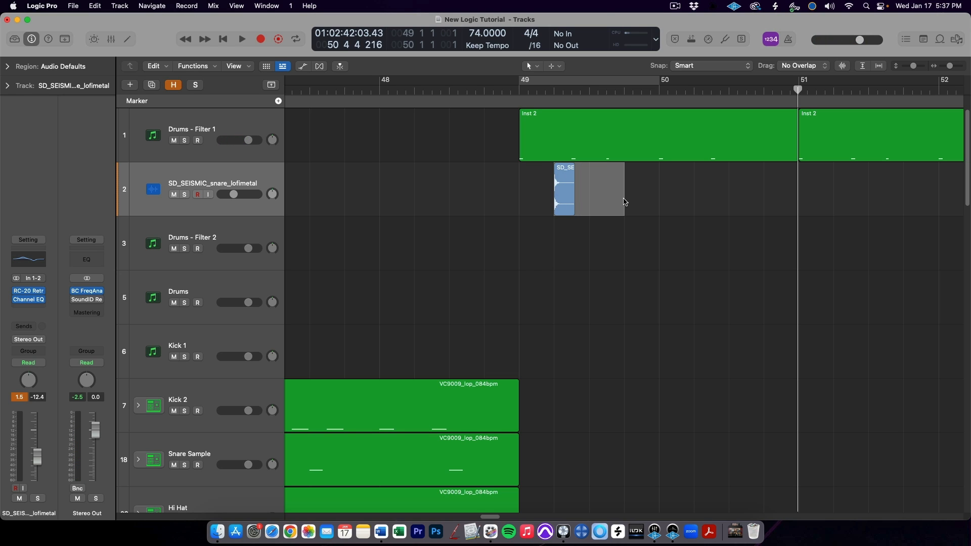
key(cmd+r)
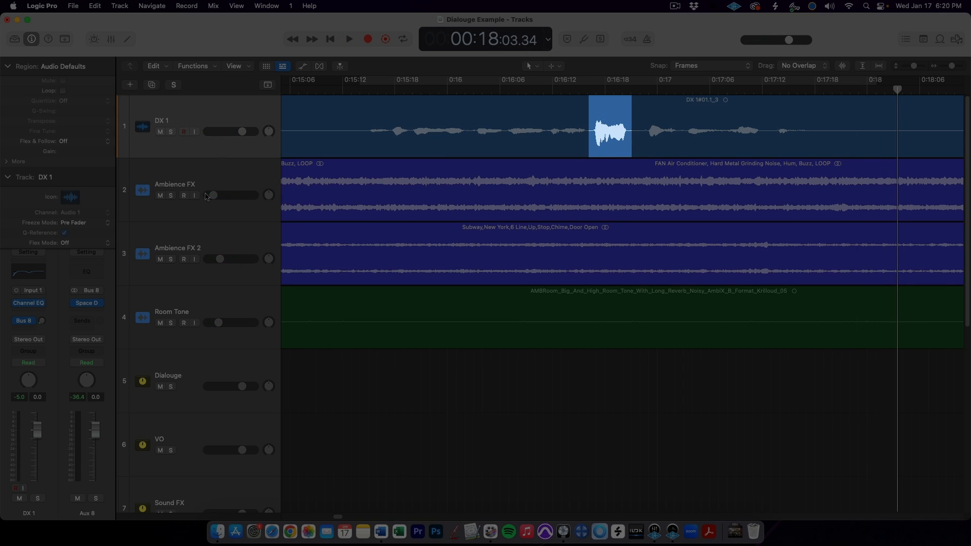
- Marquee-select the loud DX 1 dialogue word near 0:16:16
click(348, 38)
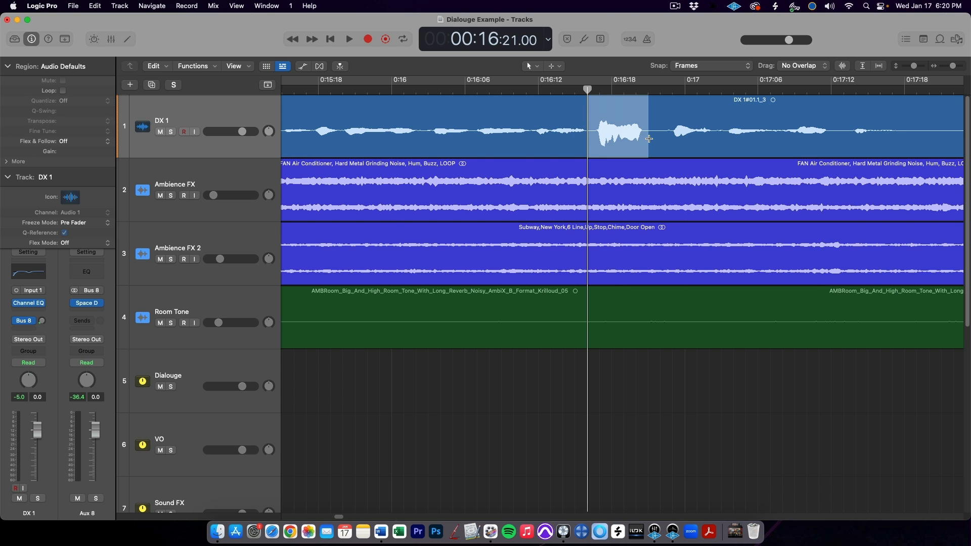
- Set up Selection-Based Processing on the marked word with Channel EQ and Split at Marquee Borders
right_click(622, 132)
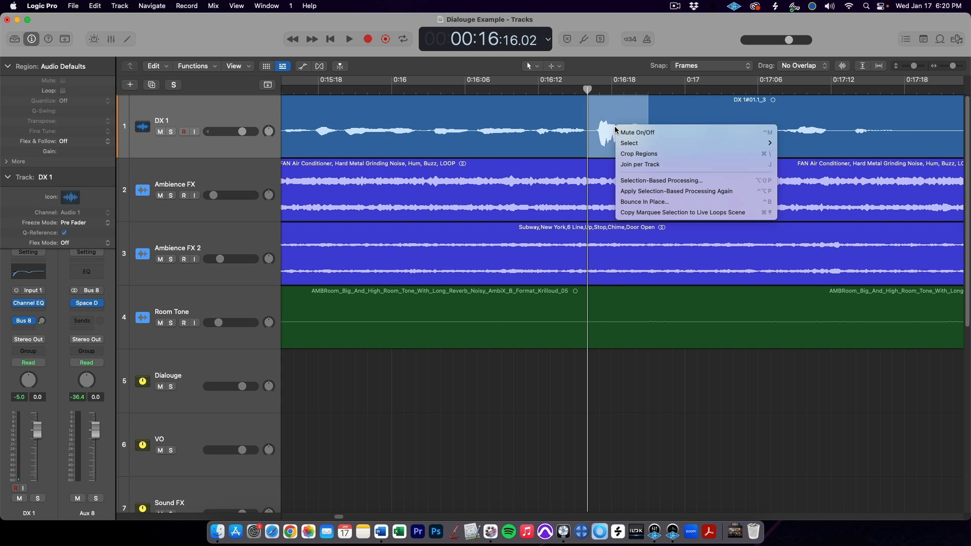
mouse_move(655, 180)
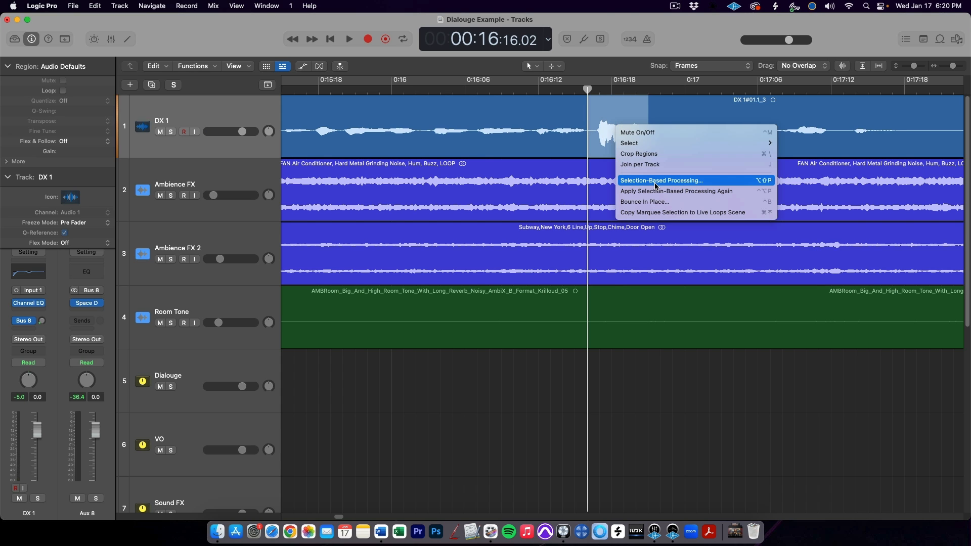
click(660, 180)
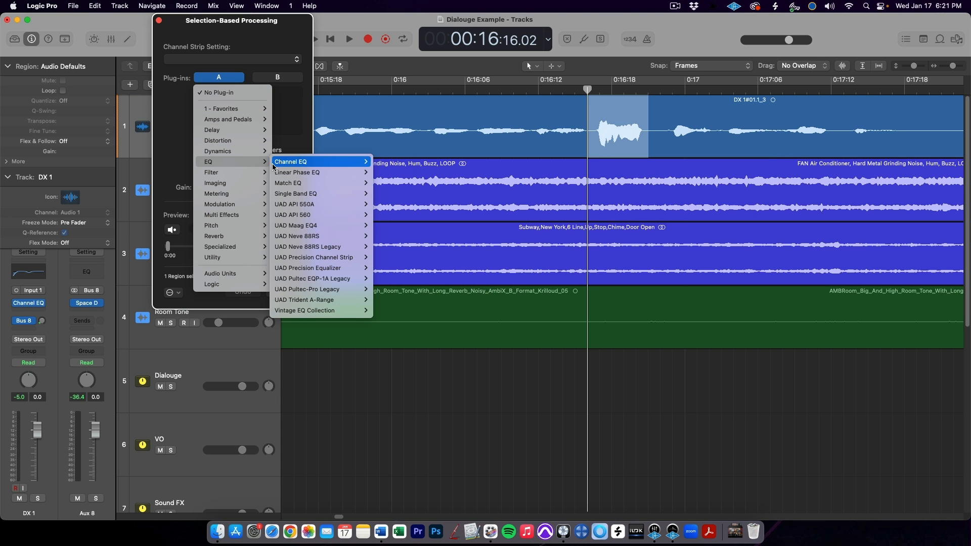
click(292, 161)
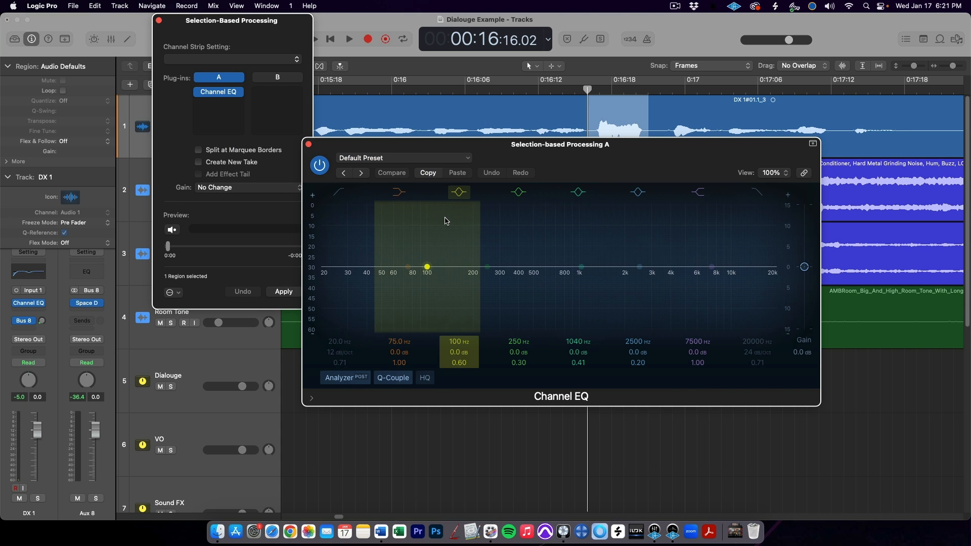
click(172, 230)
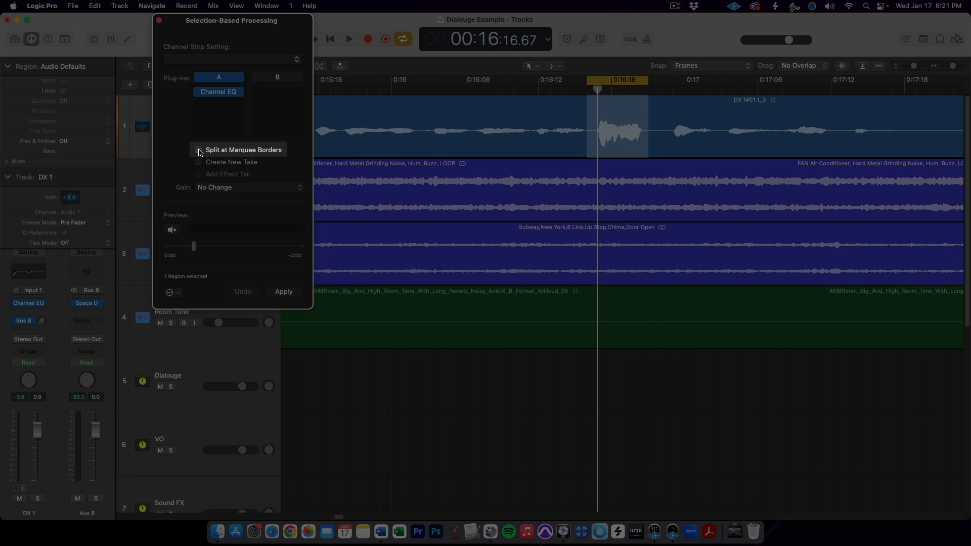
click(199, 150)
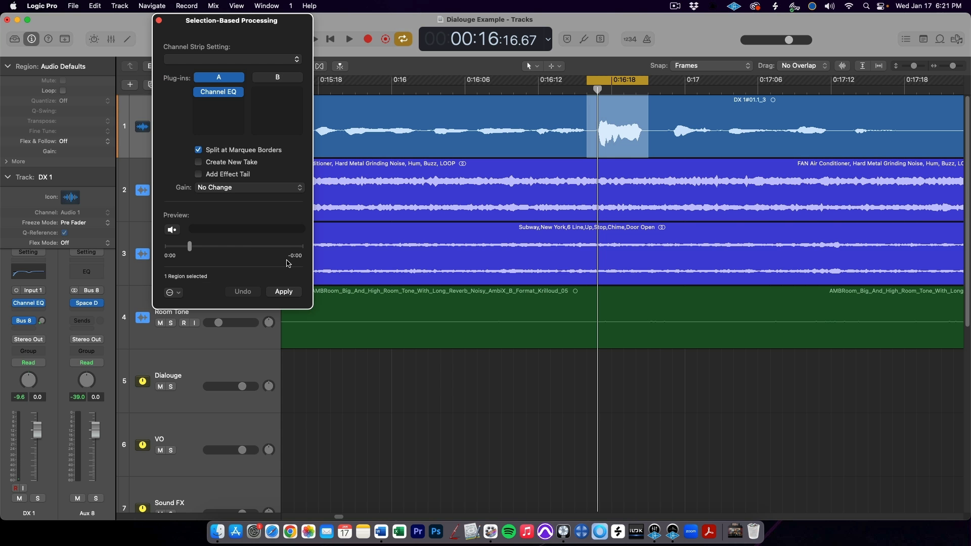
- Apply the Channel EQ processing and undo it, twice, to compare split versus unsplit results
click(283, 292)
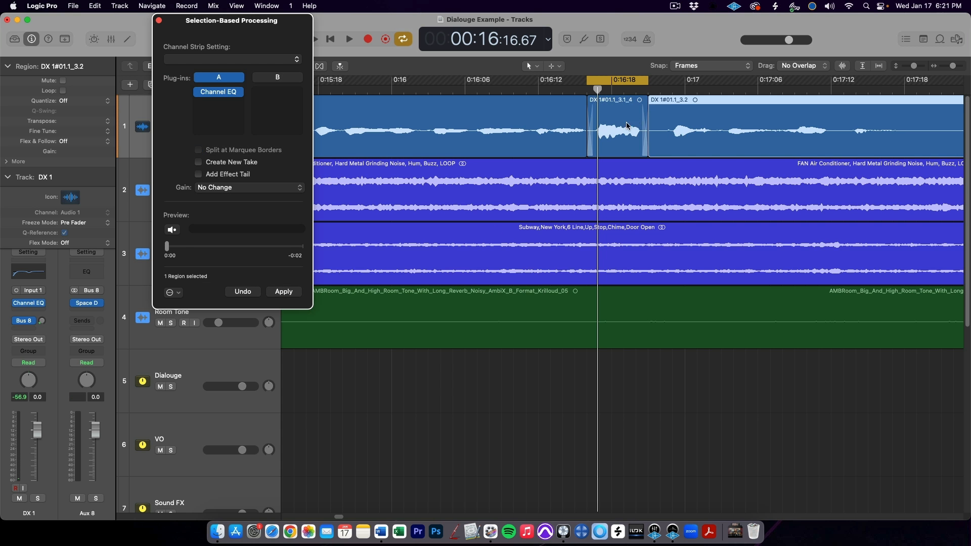
click(283, 291)
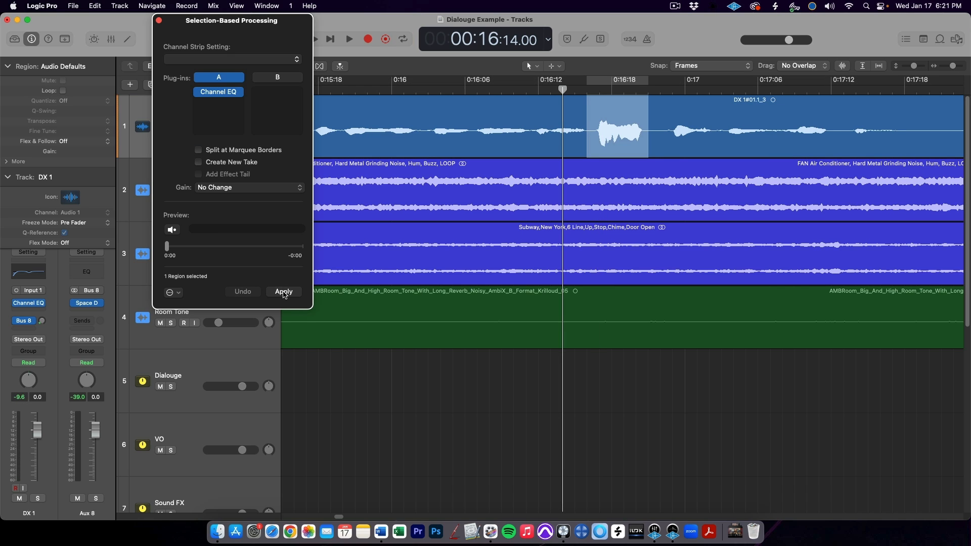
click(283, 291)
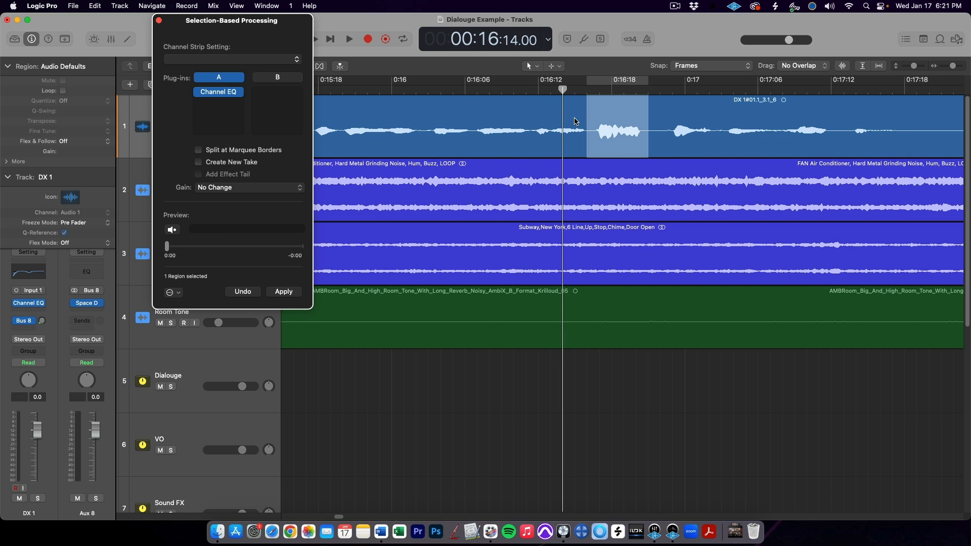
click(283, 291)
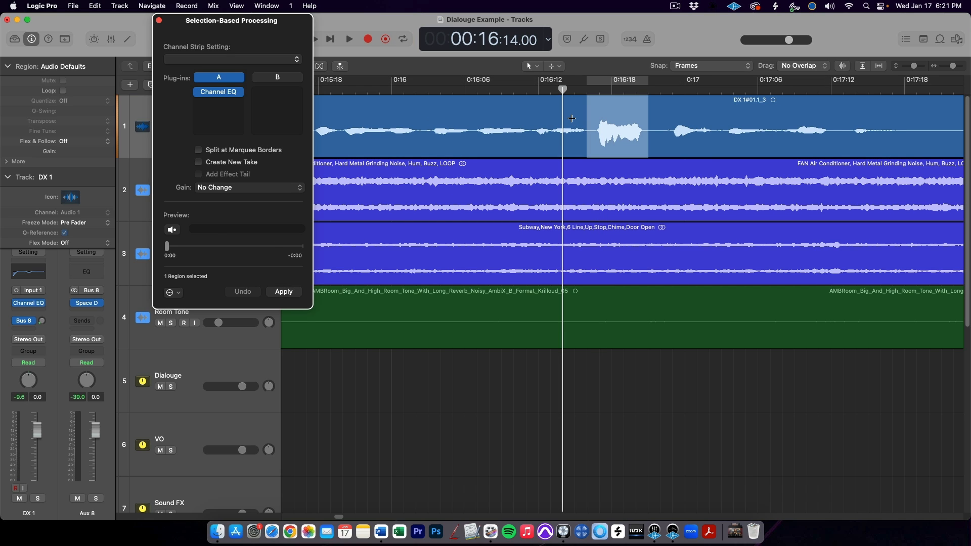